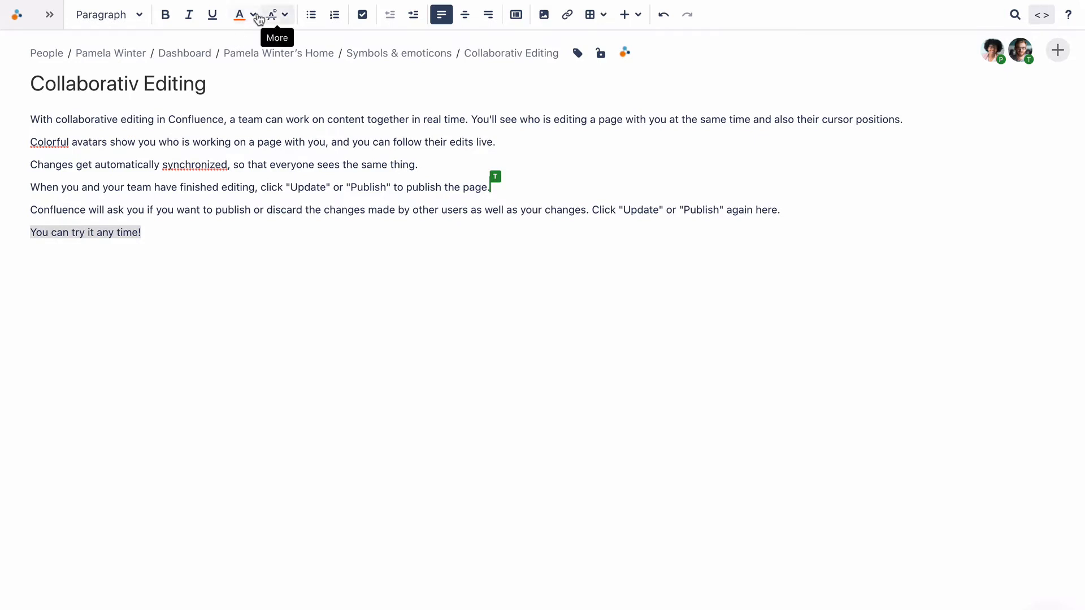
Step: Colour the last line "You can try it any time!" orange
click(270, 14)
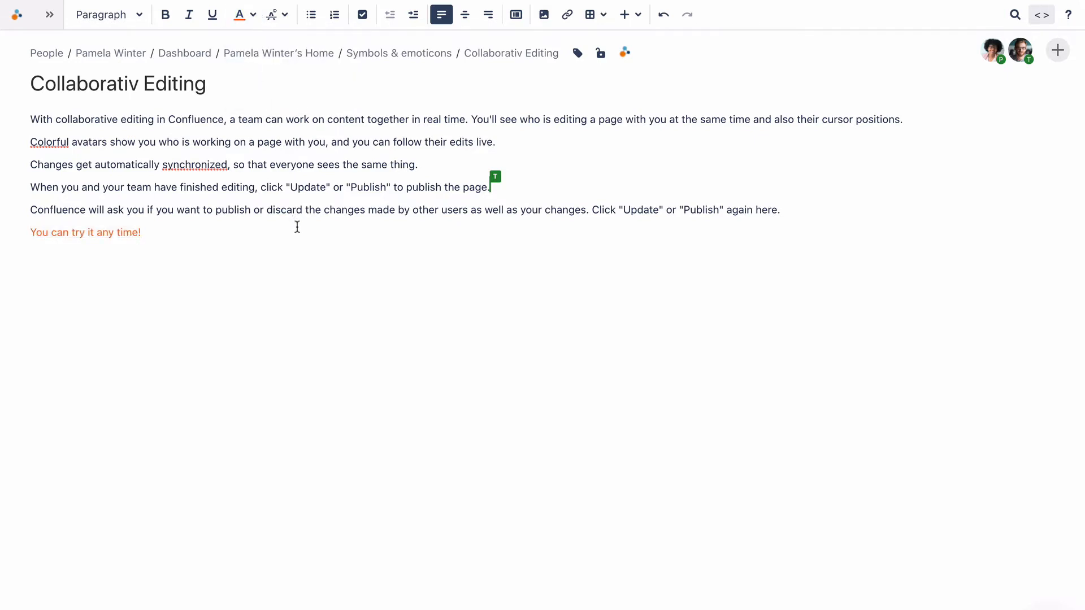
Step: Append "It's easy!" to the fourth line and start publishing via Update
text(It's)
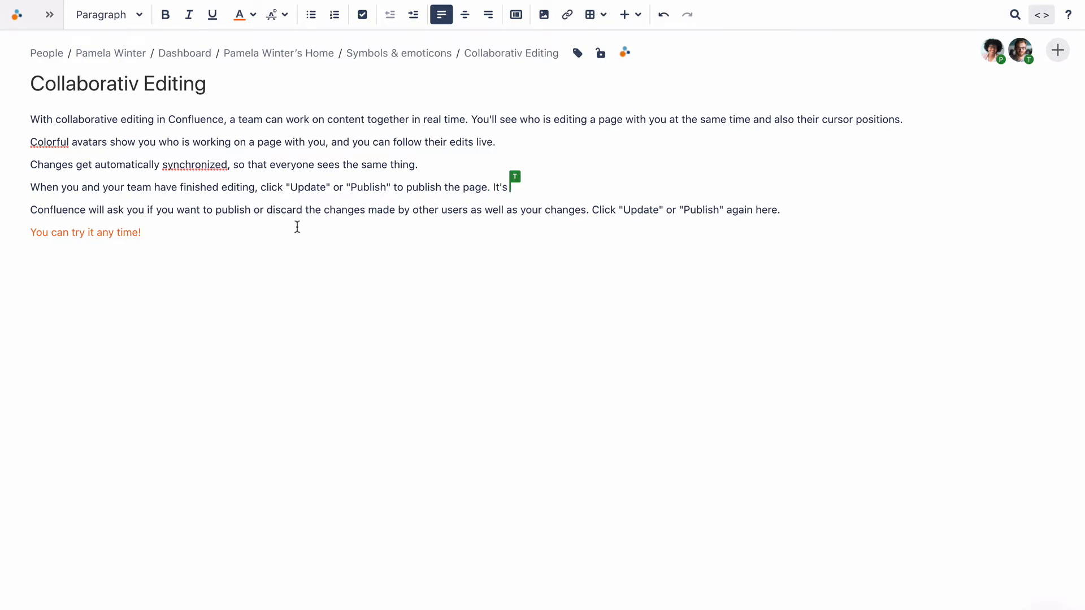
text(easy!)
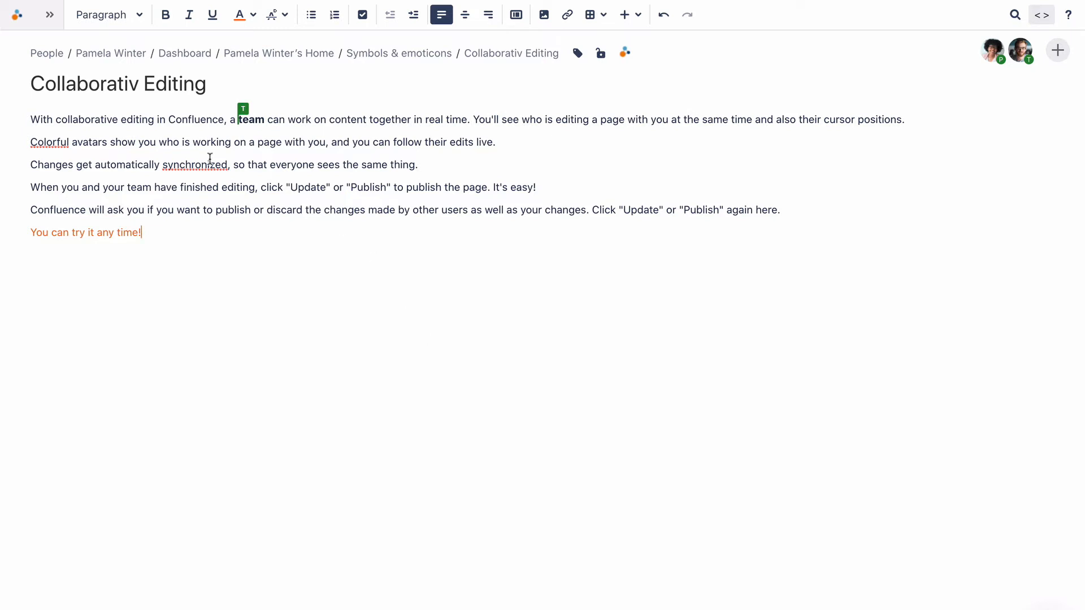
mouse_move(77, 142)
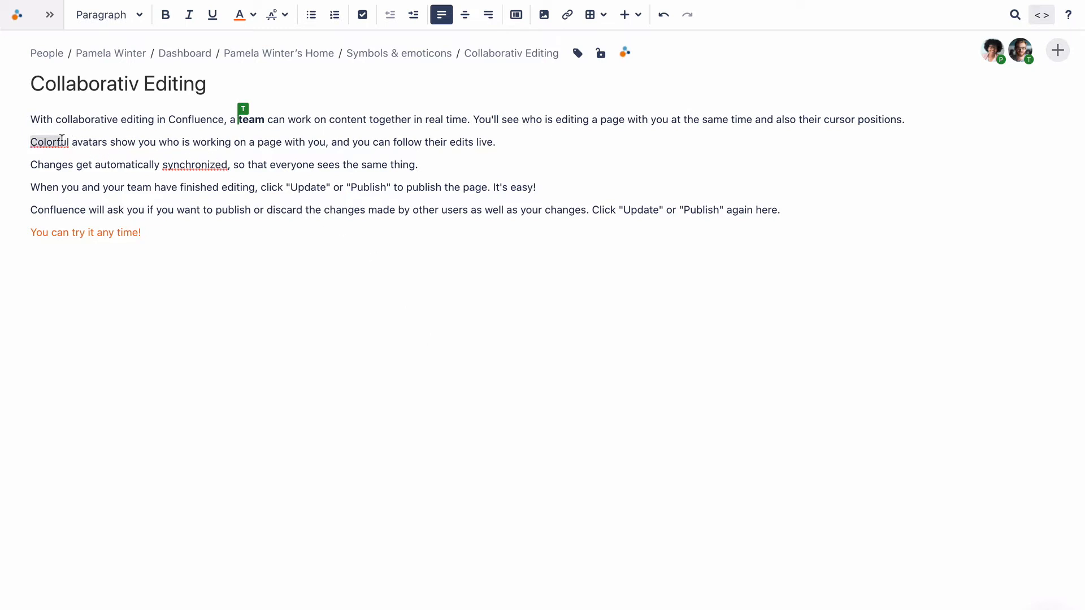
click(252, 15)
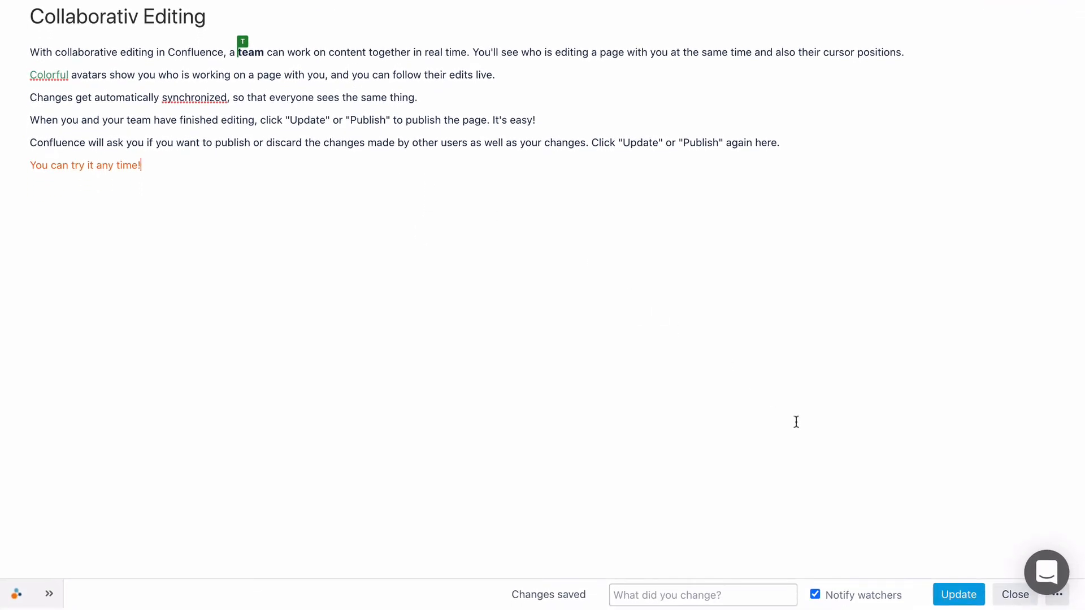
mouse_move(963, 598)
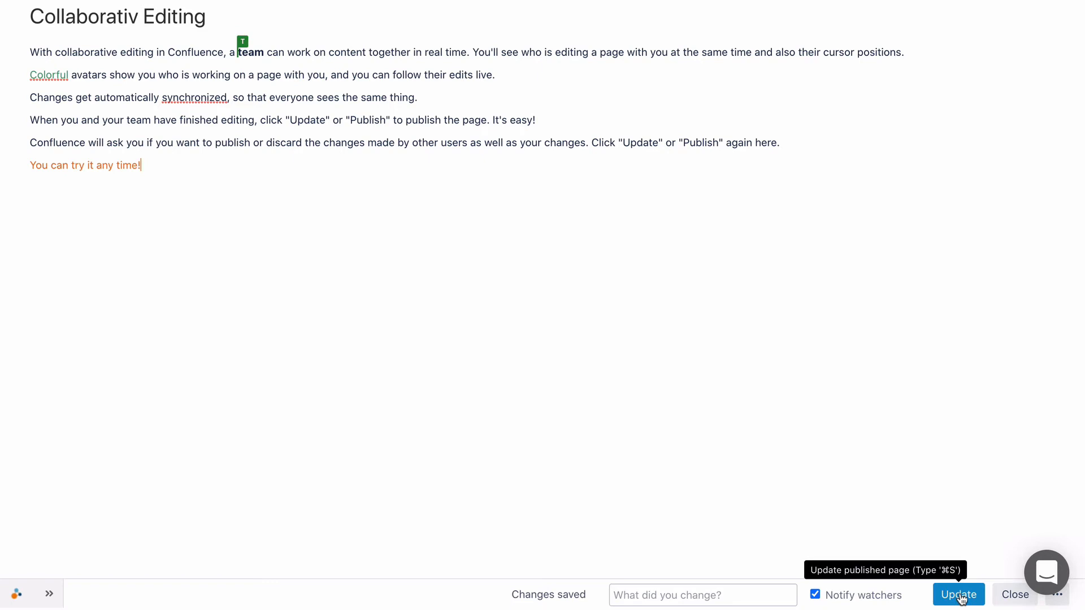
click(958, 595)
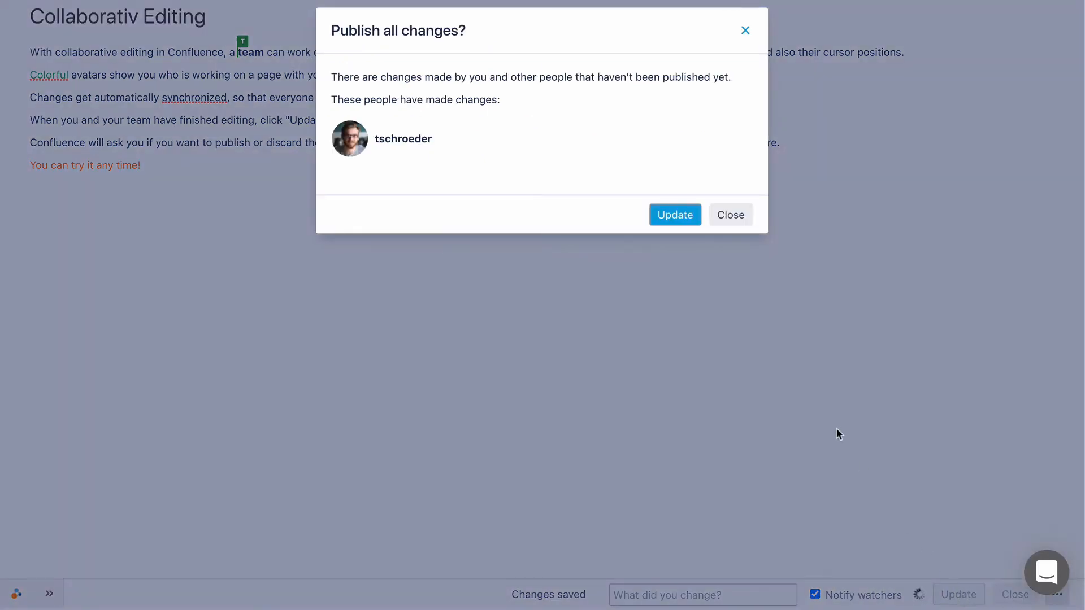